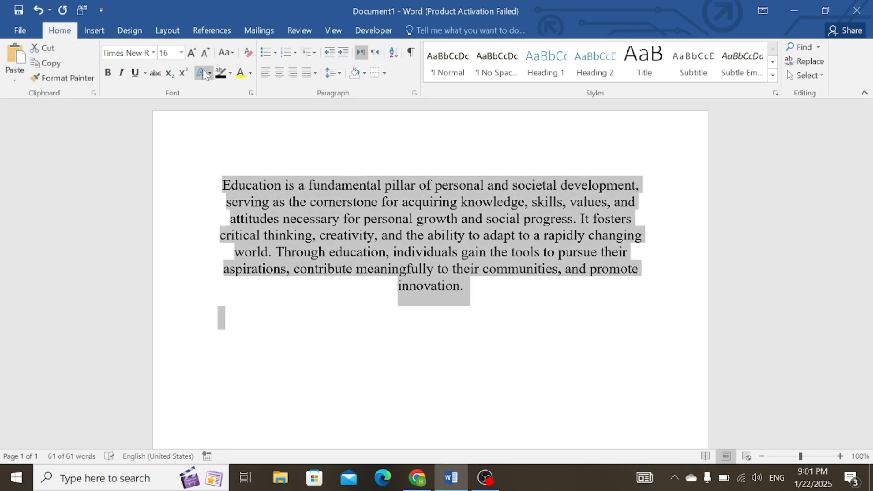
mouse_move(224, 53)
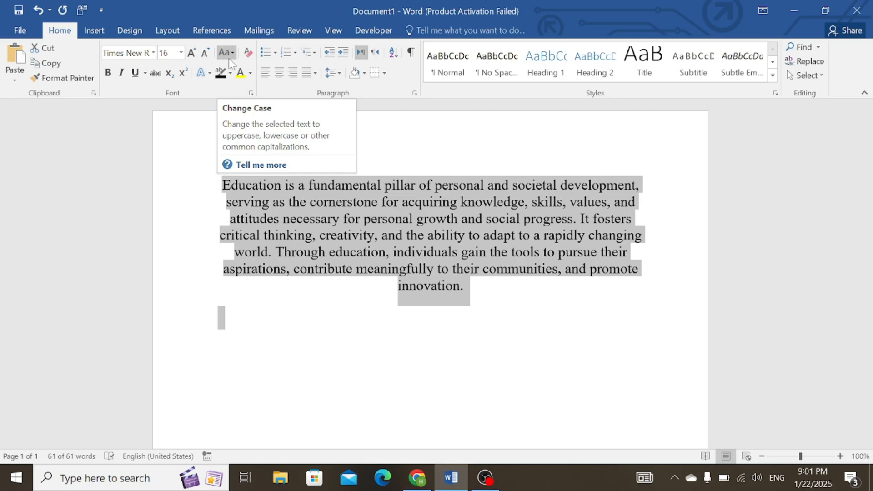
Step: Apply Capitalize Each Word to the education paragraph, then reselect the whole paragraph
left_click(225, 52)
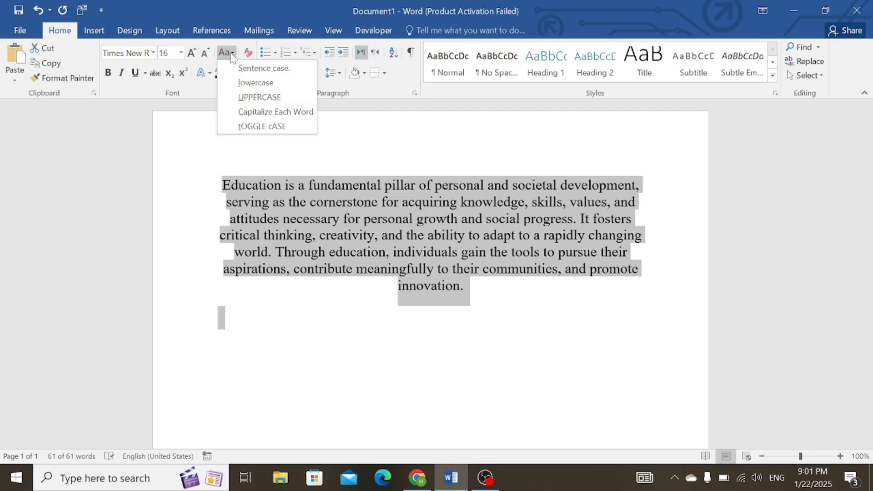
mouse_move(256, 83)
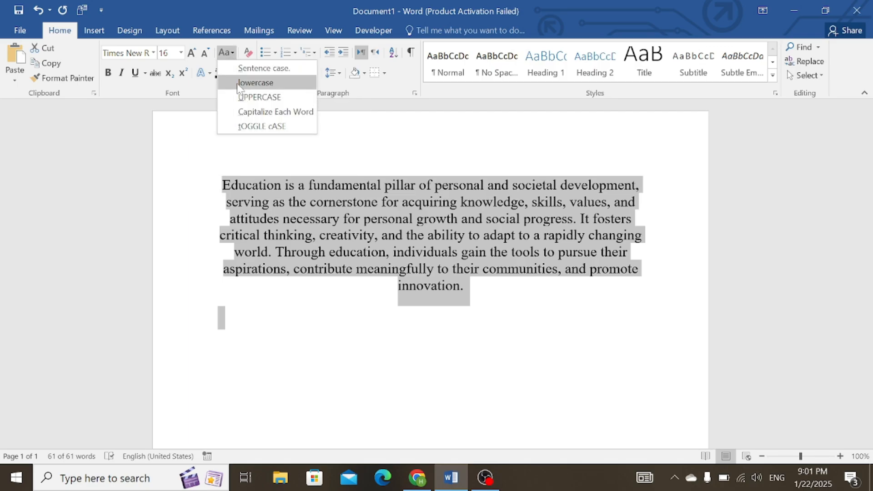
mouse_move(275, 111)
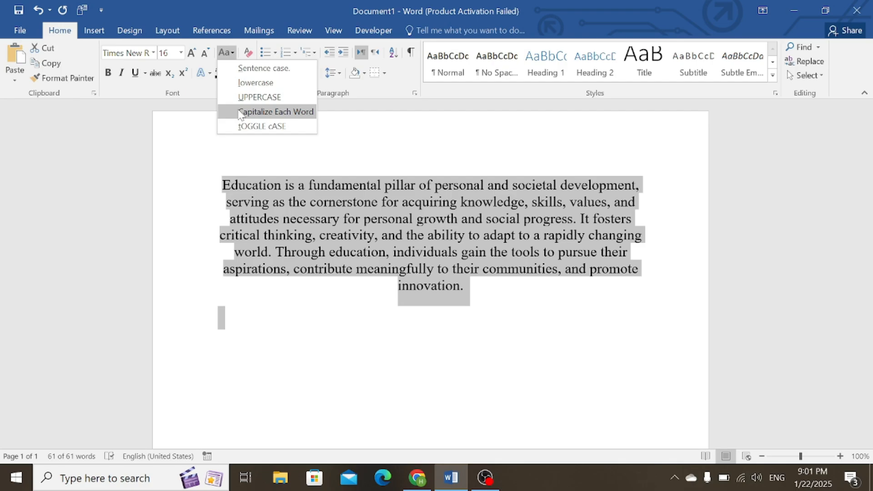
mouse_move(232, 113)
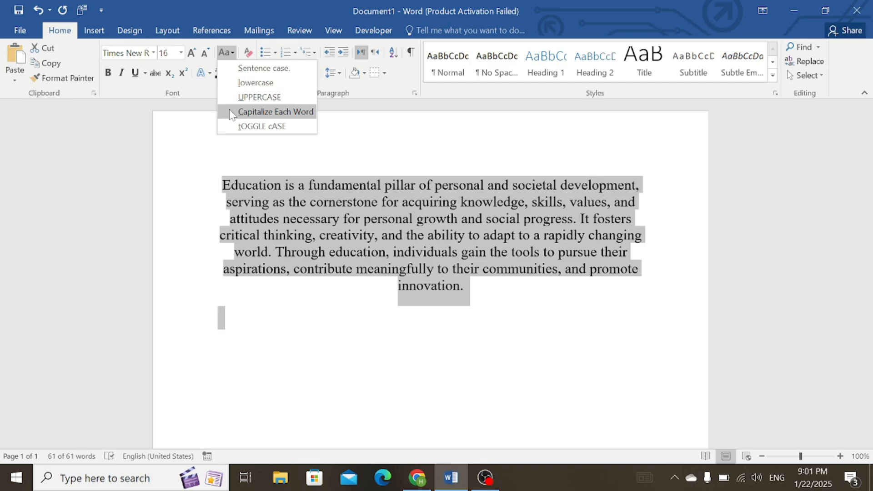
left_click(275, 111)
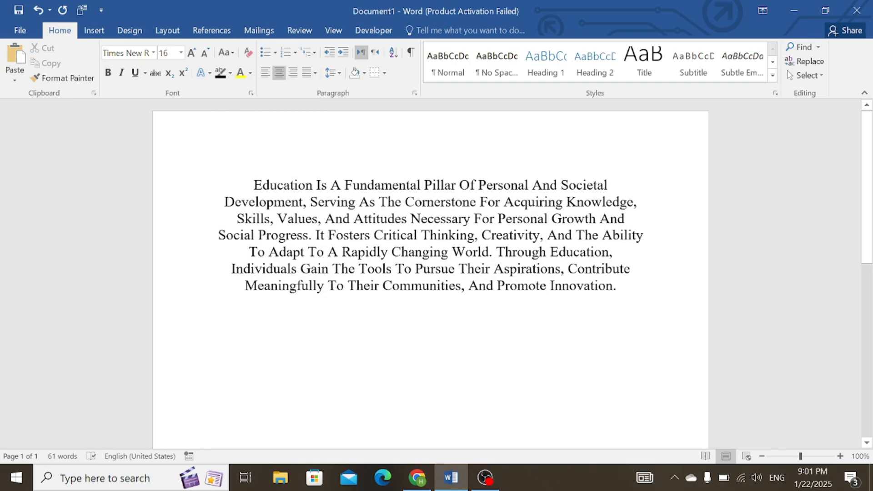
double_click(383, 185)
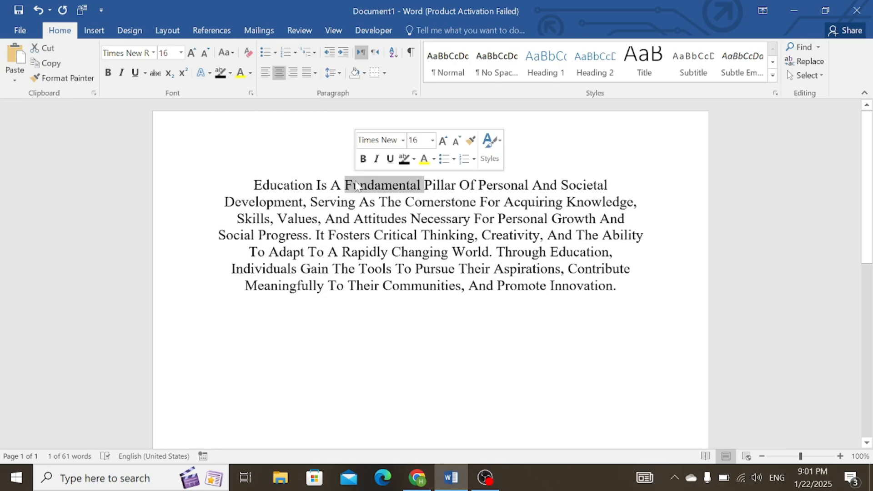
double_click(263, 202)
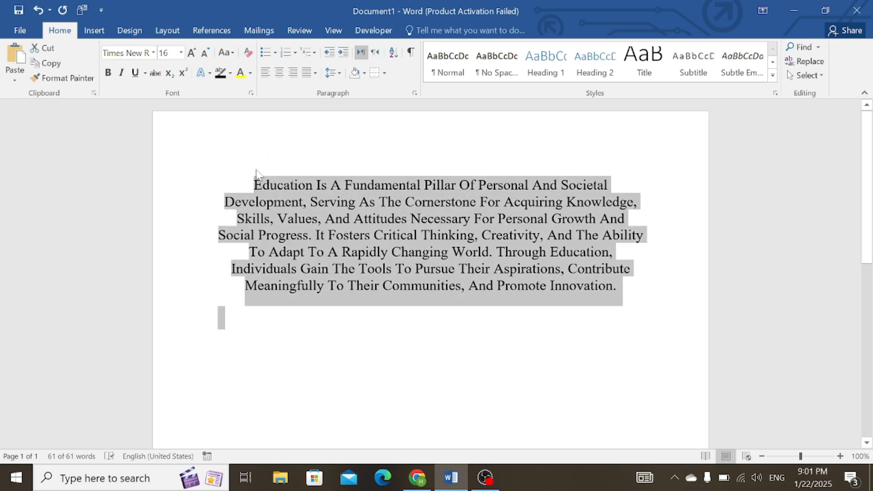
Step: Switch the education paragraph to UPPERCASE with Change Case, then to lowercase
left_click(226, 52)
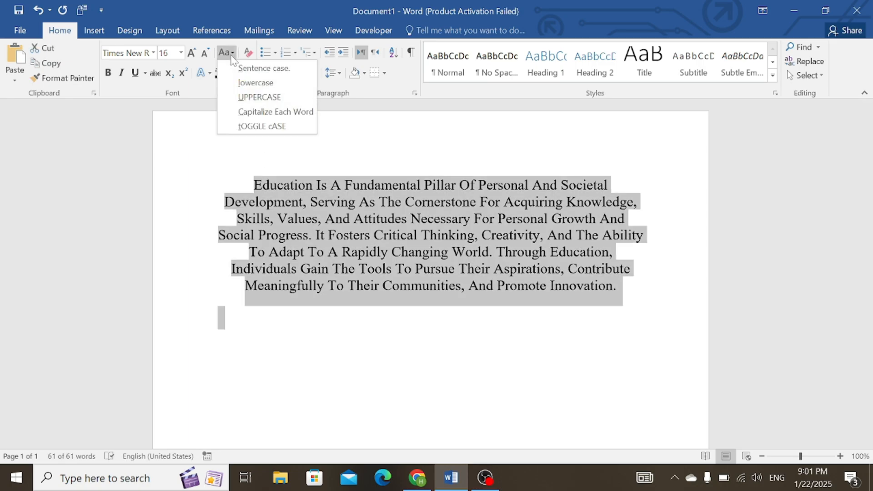
mouse_move(264, 68)
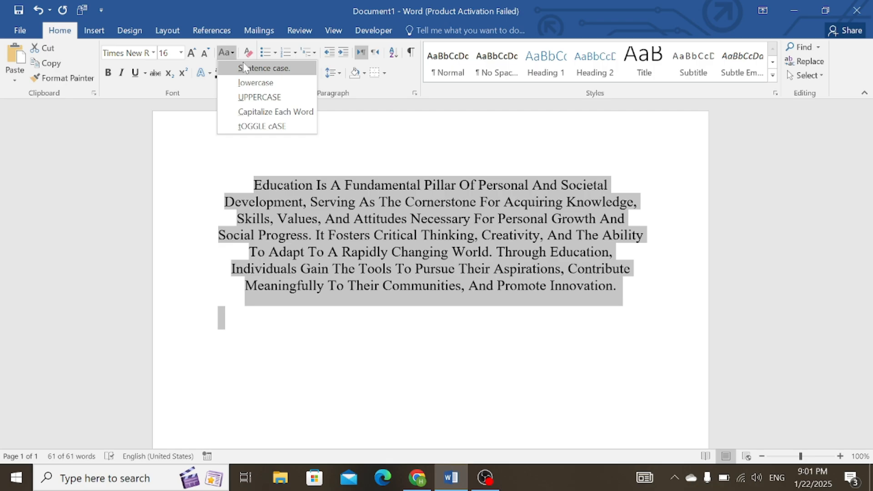
mouse_move(255, 82)
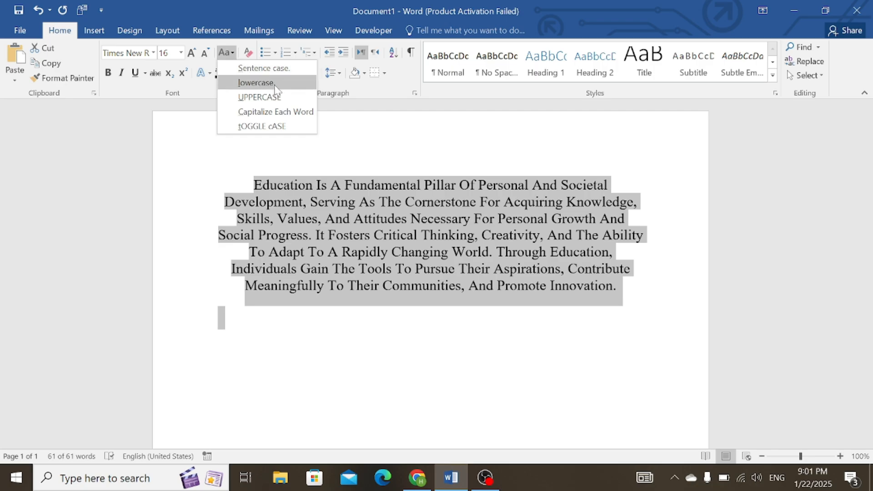
mouse_move(279, 99)
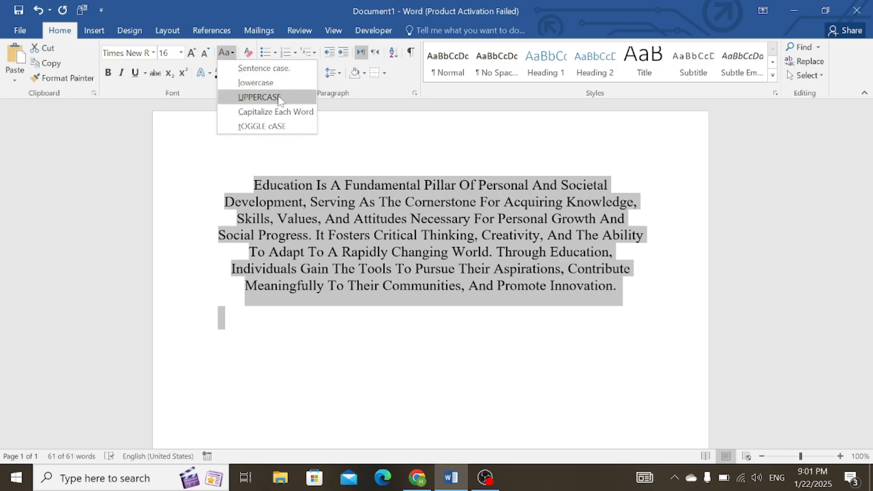
left_click(260, 97)
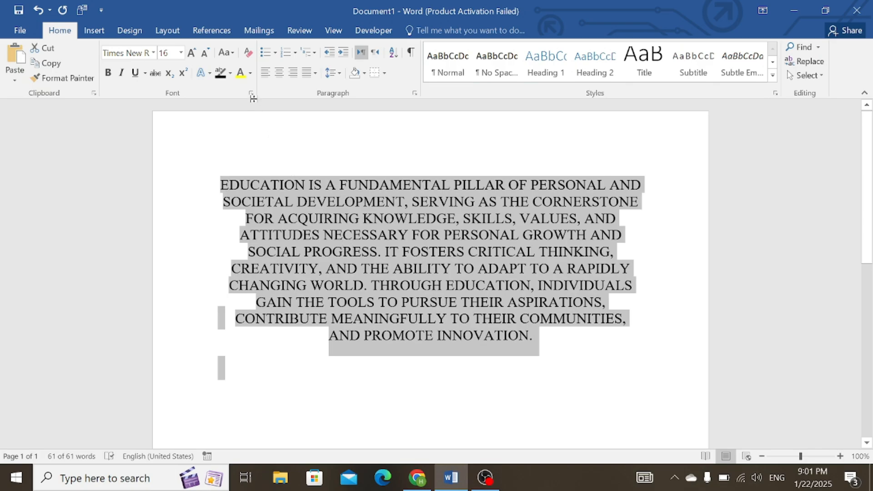
left_click(224, 52)
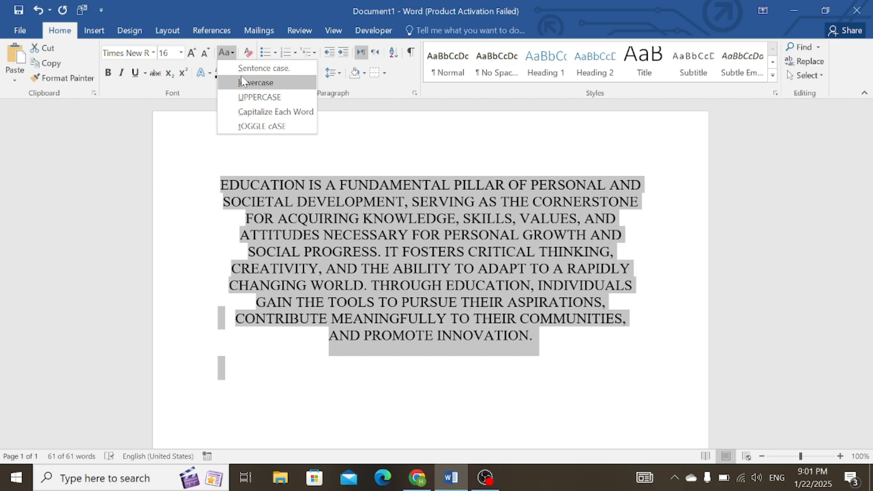
left_click(256, 82)
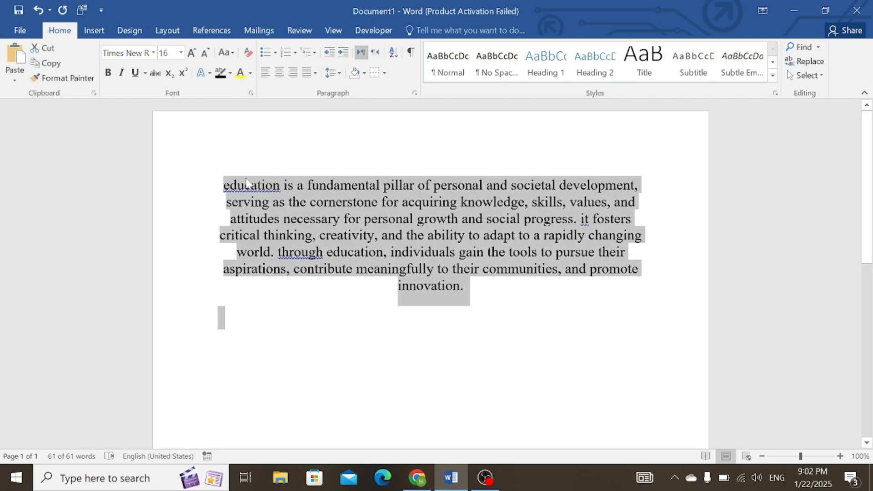
Step: Apply Sentence case from the Change Case (Aa) menu to the education paragraph
left_click(225, 52)
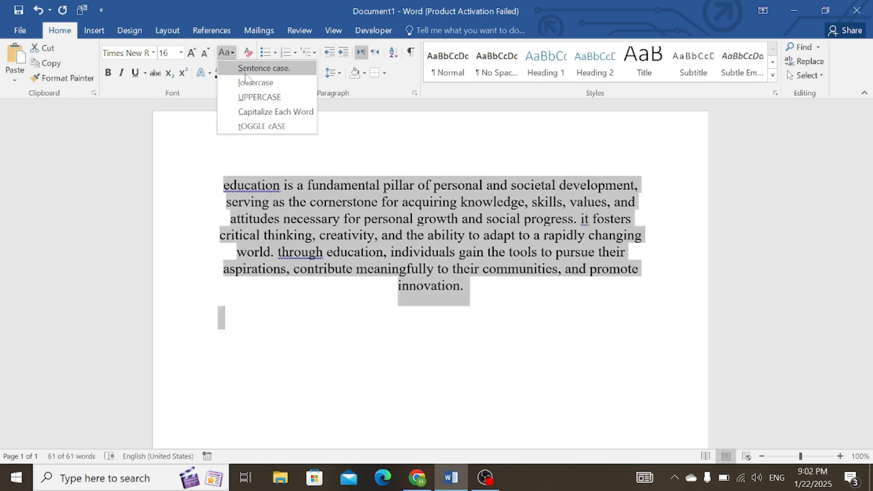
left_click(263, 68)
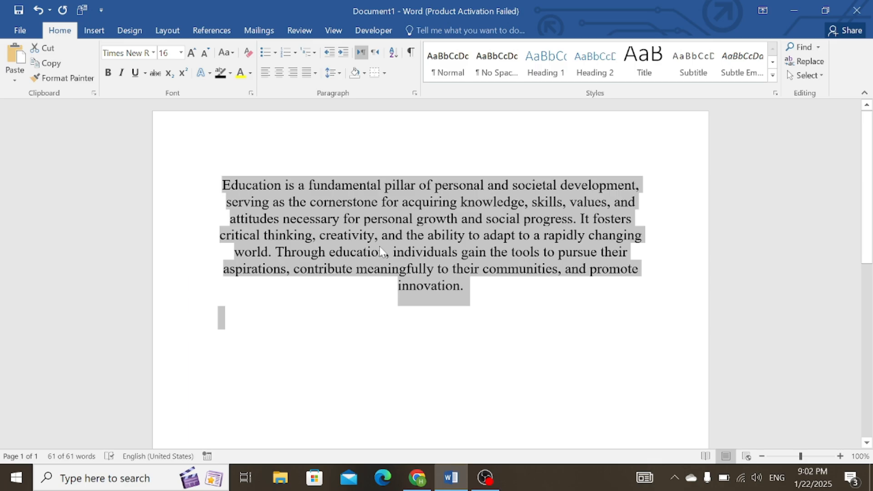
mouse_move(229, 192)
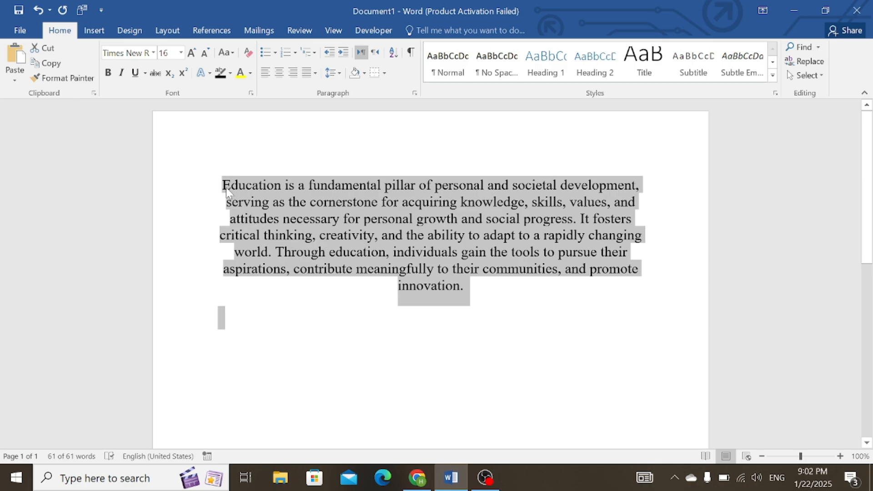